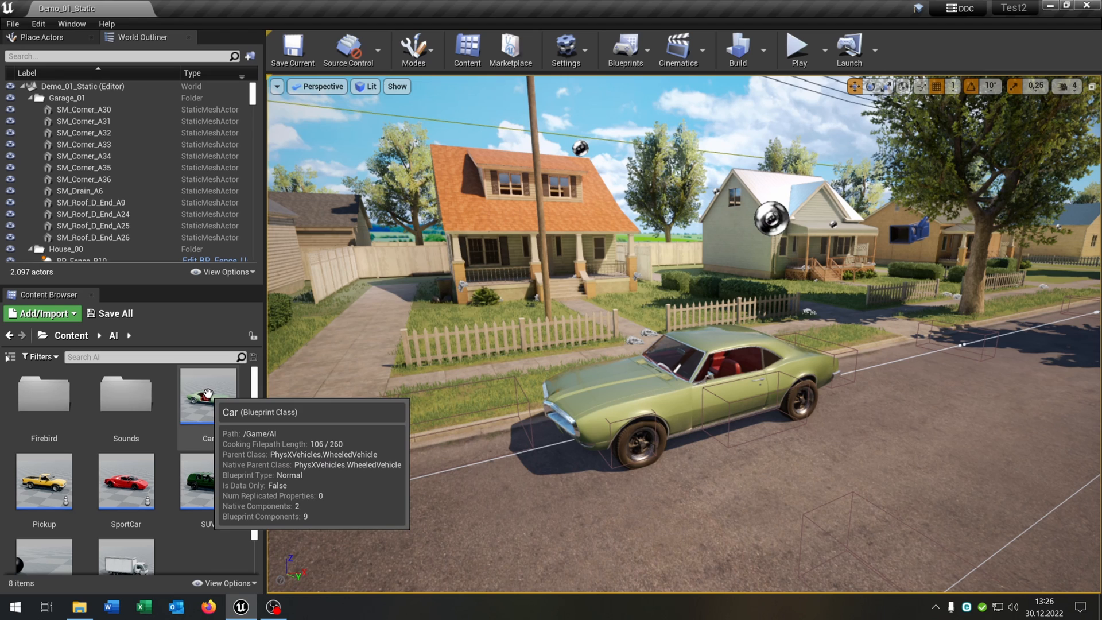
# Create Handbrake and Burnout variables in the Car blueprint, with Burnout as a float.
pyautogui.doubleClick(206, 392)
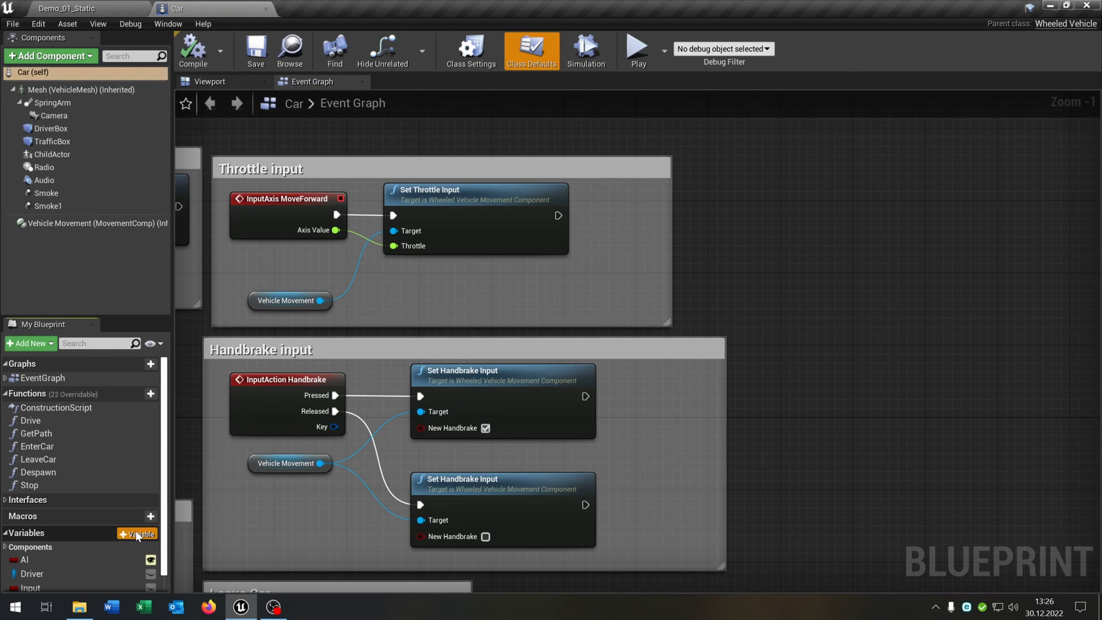
pyautogui.click(137, 535)
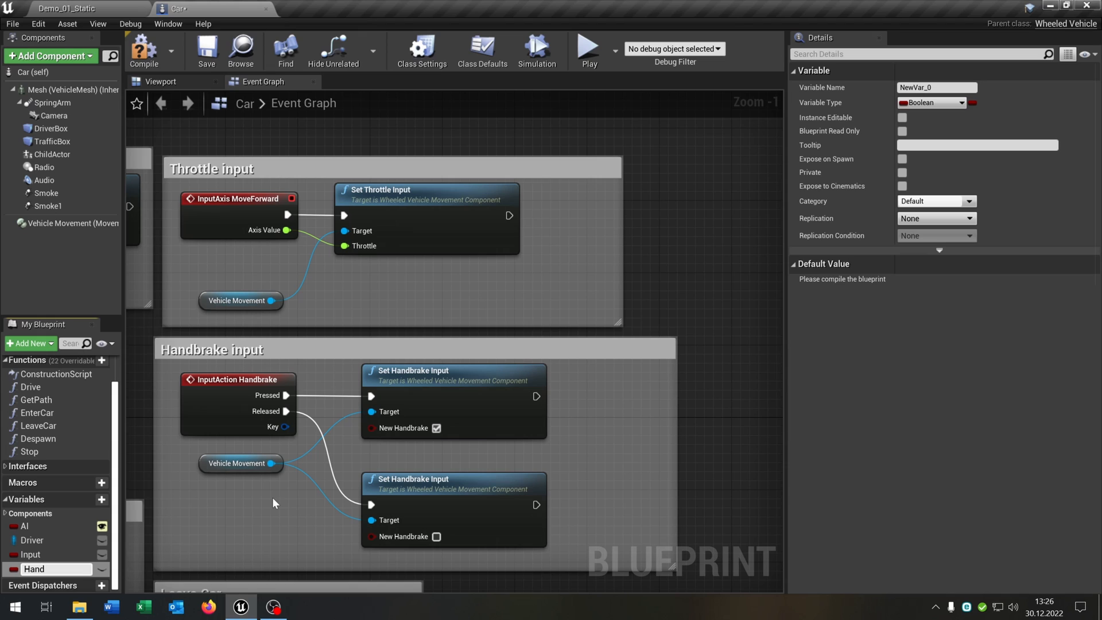
pyautogui.click(89, 499)
pyautogui.write('Burn')
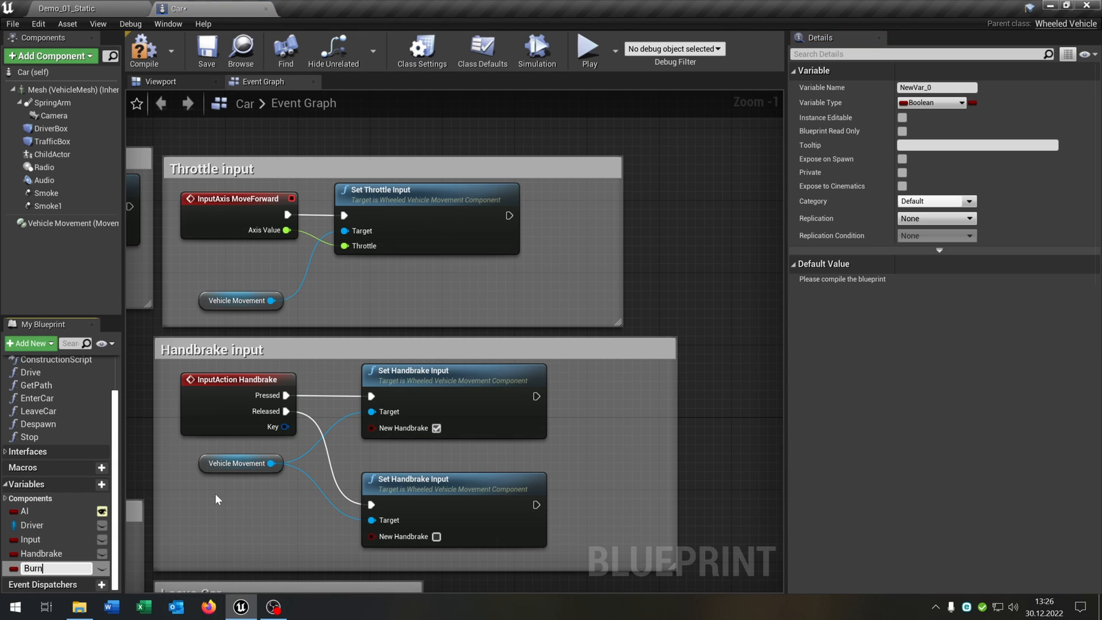
pyautogui.click(961, 103)
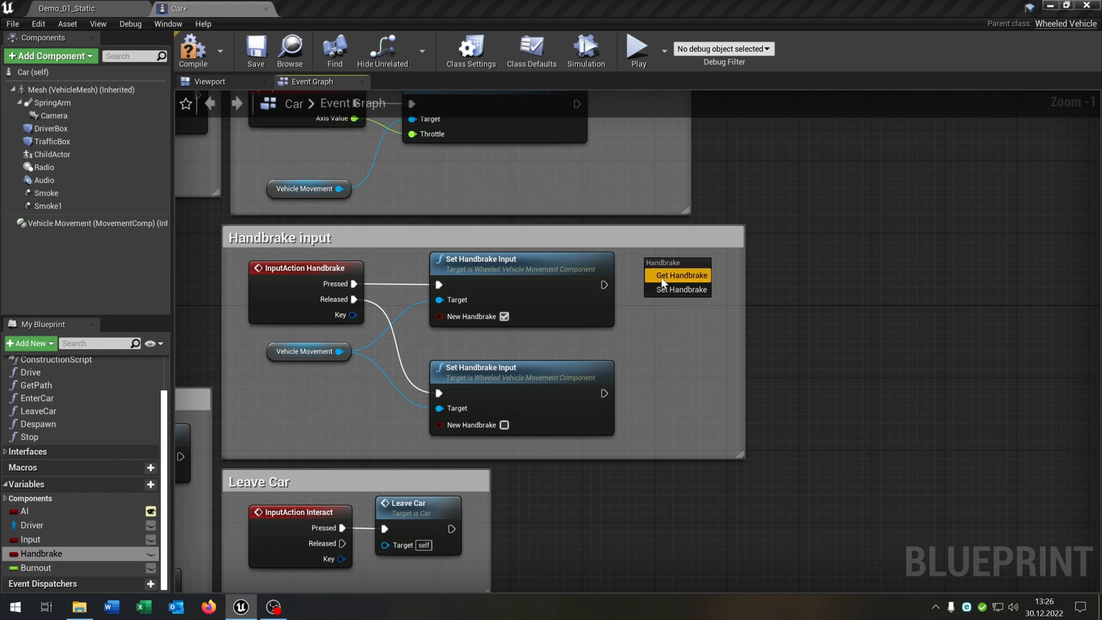
# Place a Set Handbrake node and wire it after the handbrake input's Pressed setter.
pyautogui.click(684, 288)
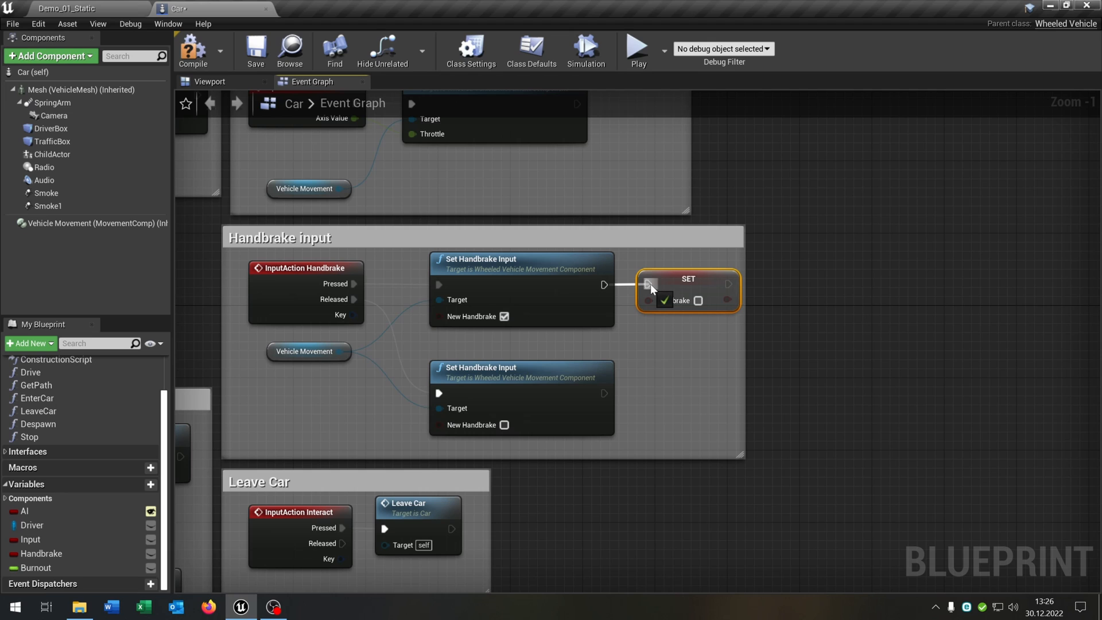
pyautogui.moveTo(687, 291); pyautogui.dragTo(804, 390)
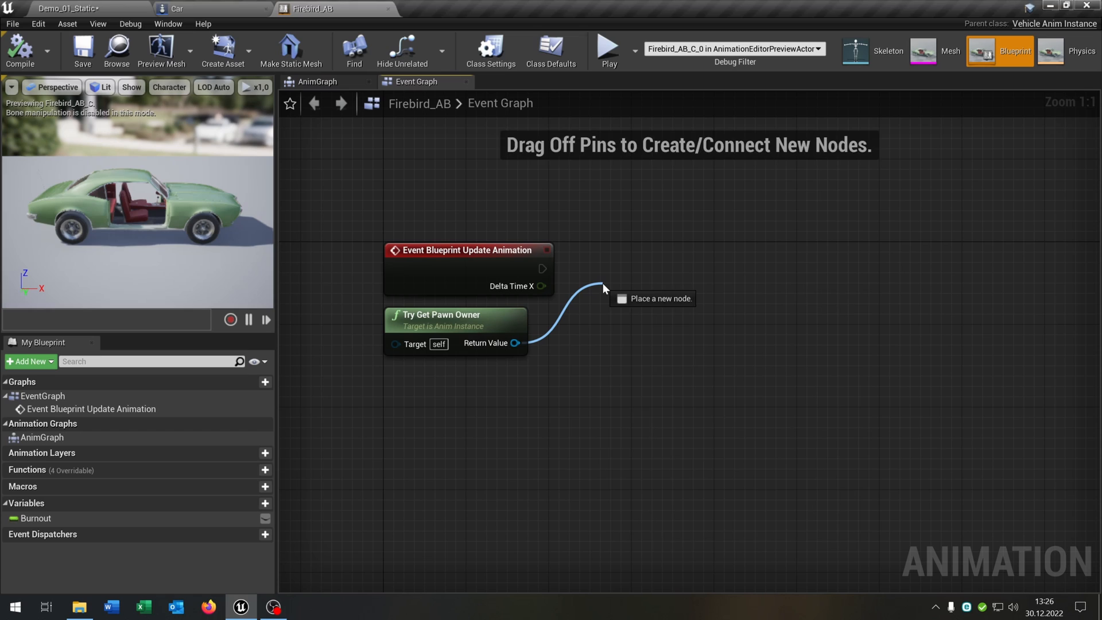
# Cast the pawn owner to Car, read its Burnout and store it in Firebird_AB's Burnout.
pyautogui.click(656, 297)
pyautogui.write('get burn')
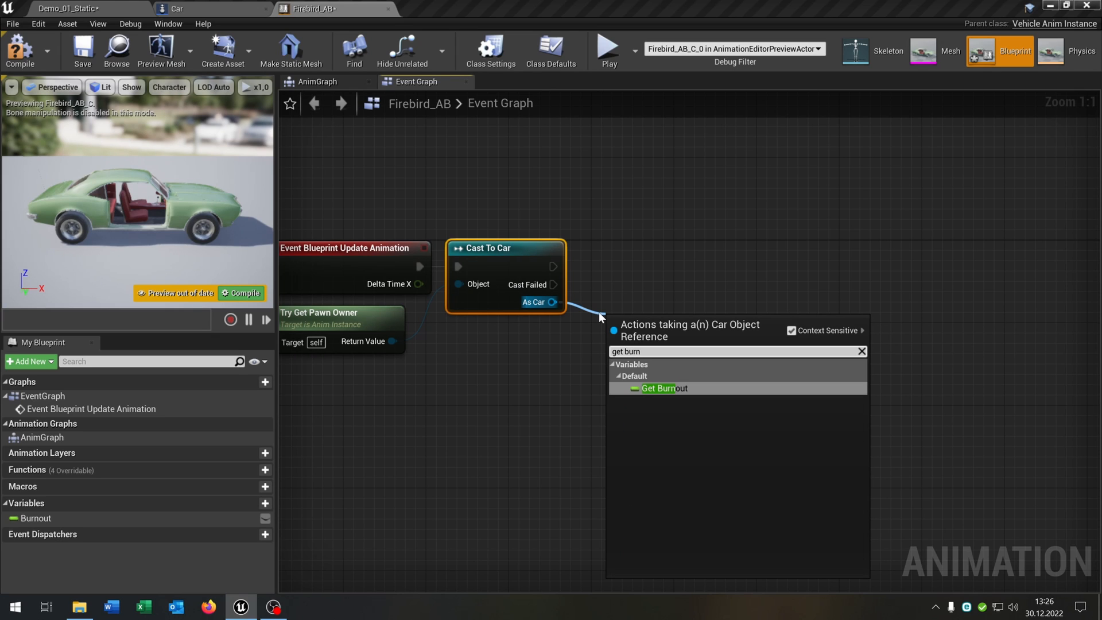
pyautogui.click(661, 388)
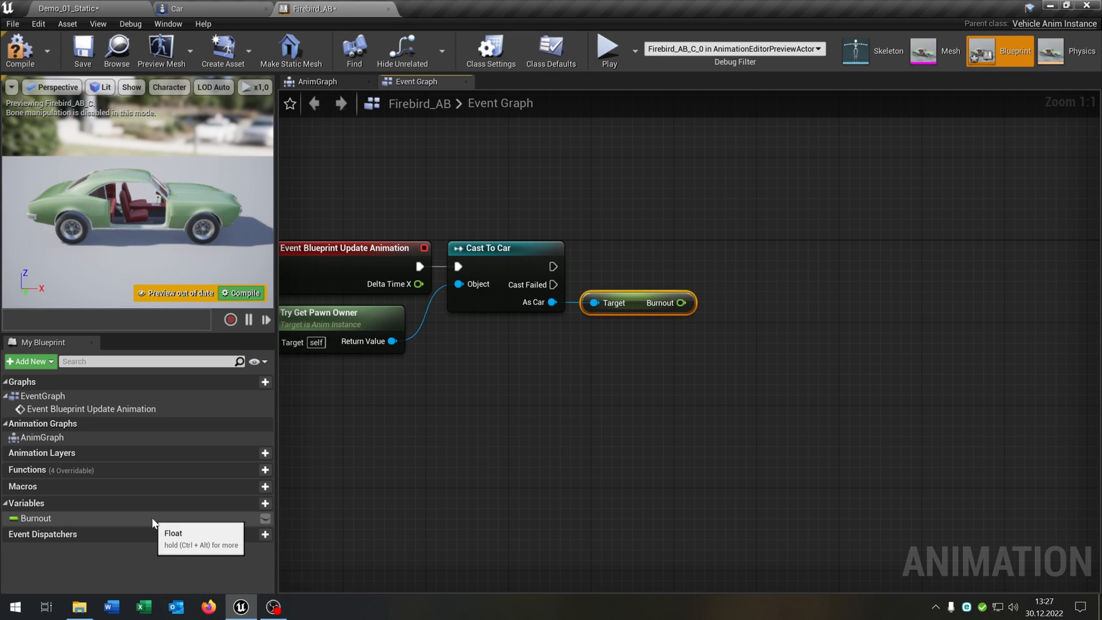
pyautogui.moveTo(34, 518); pyautogui.dragTo(779, 263)
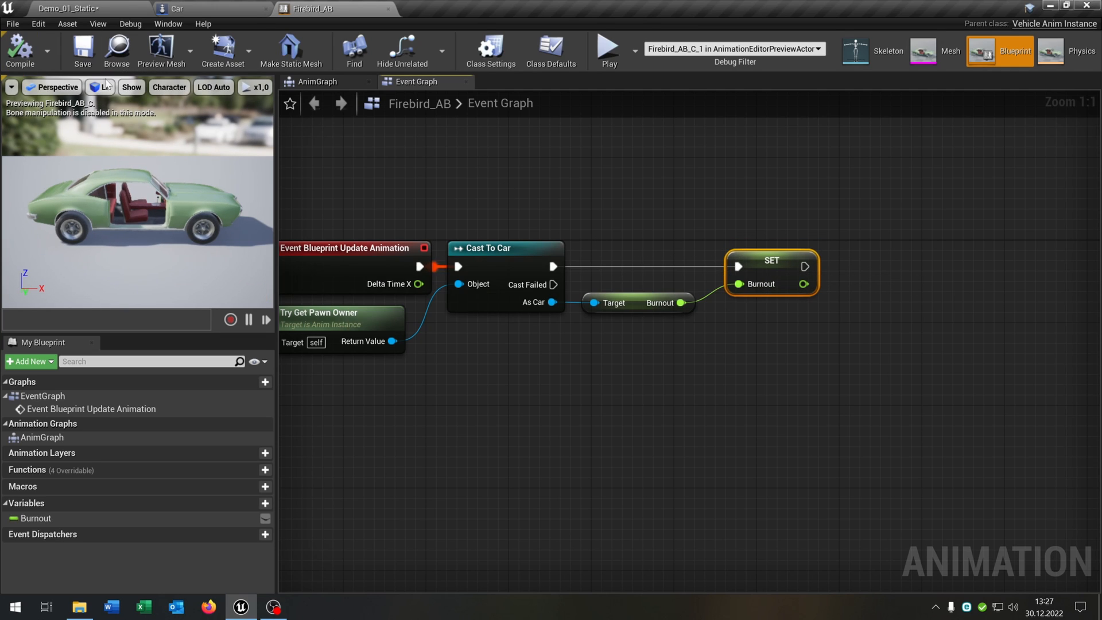
# In the AnimGraph add a Transform (Modify) Bone for RL with rotation mode Add to Existing.
pyautogui.click(316, 82)
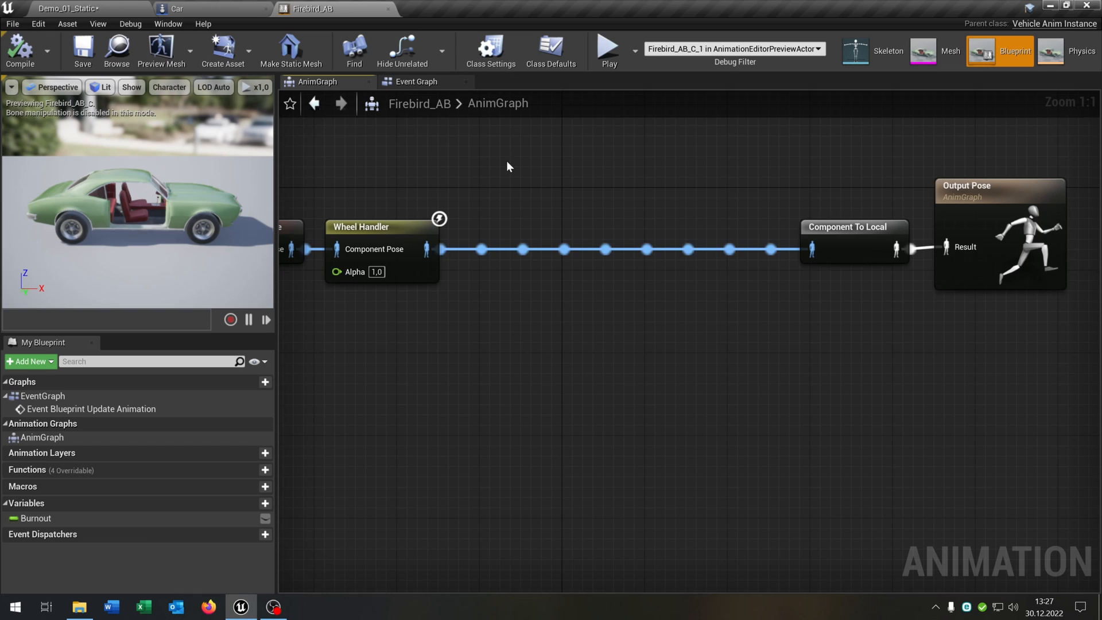
pyautogui.write('transform')
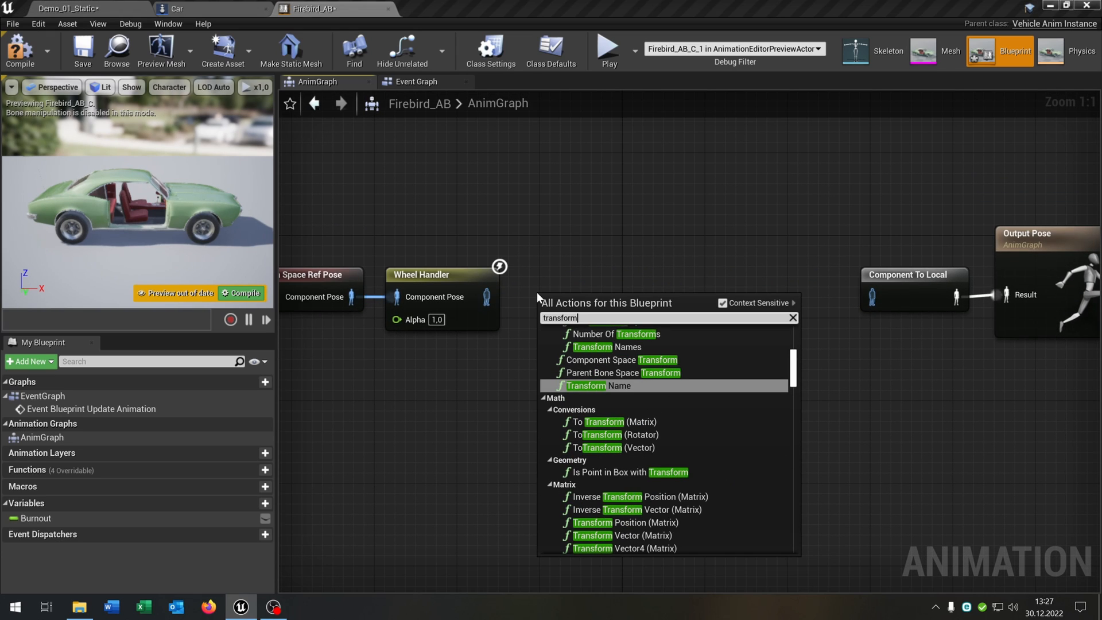
pyautogui.click(585, 386)
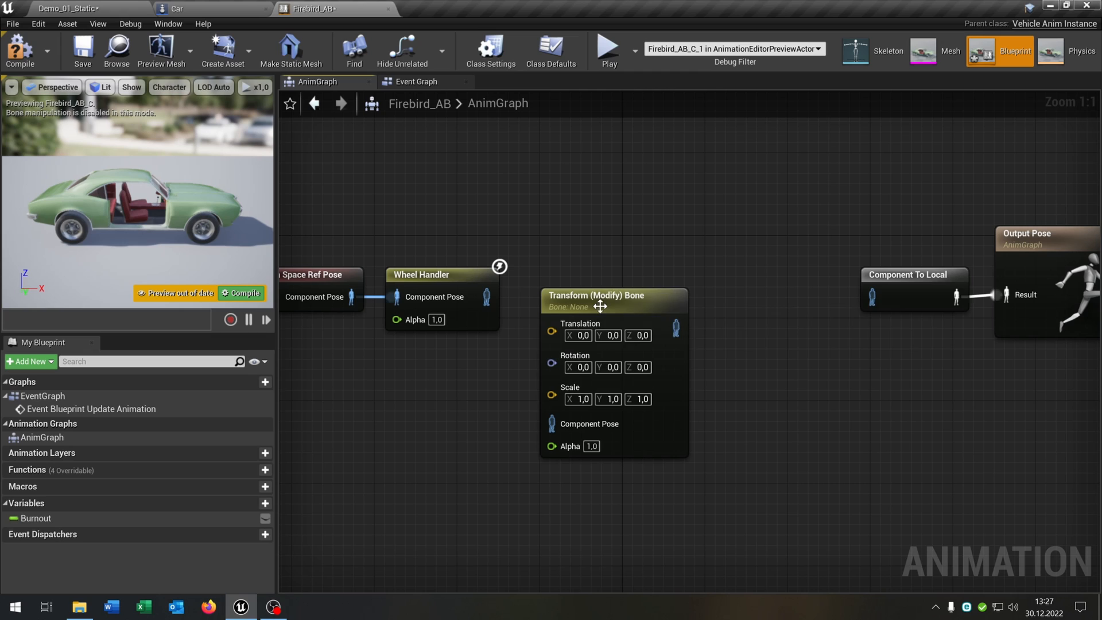
pyautogui.click(596, 295)
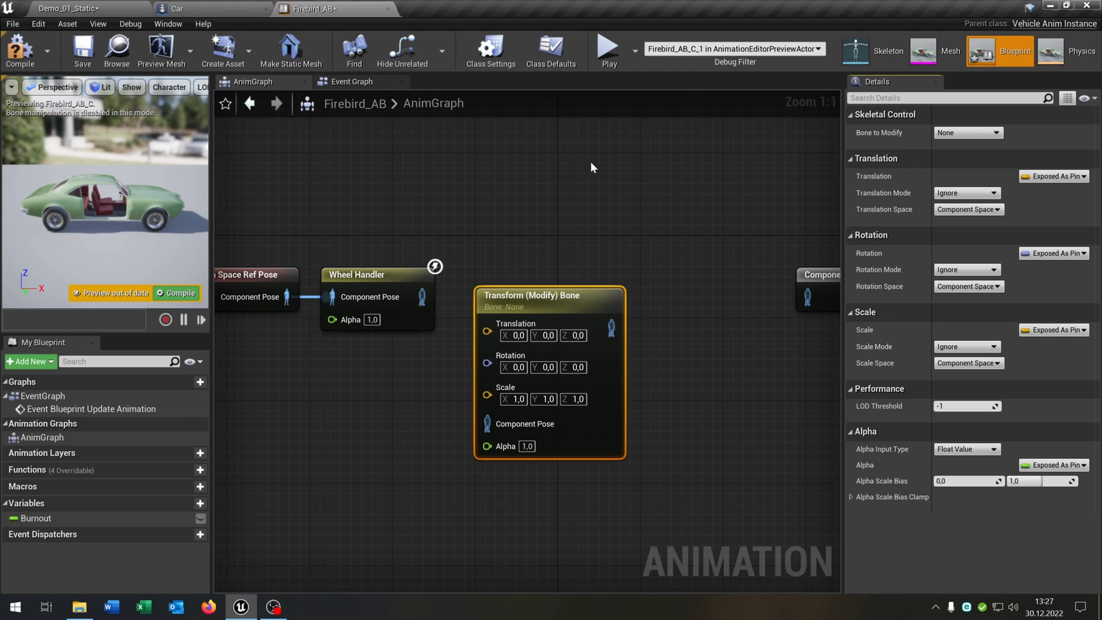
pyautogui.click(966, 132)
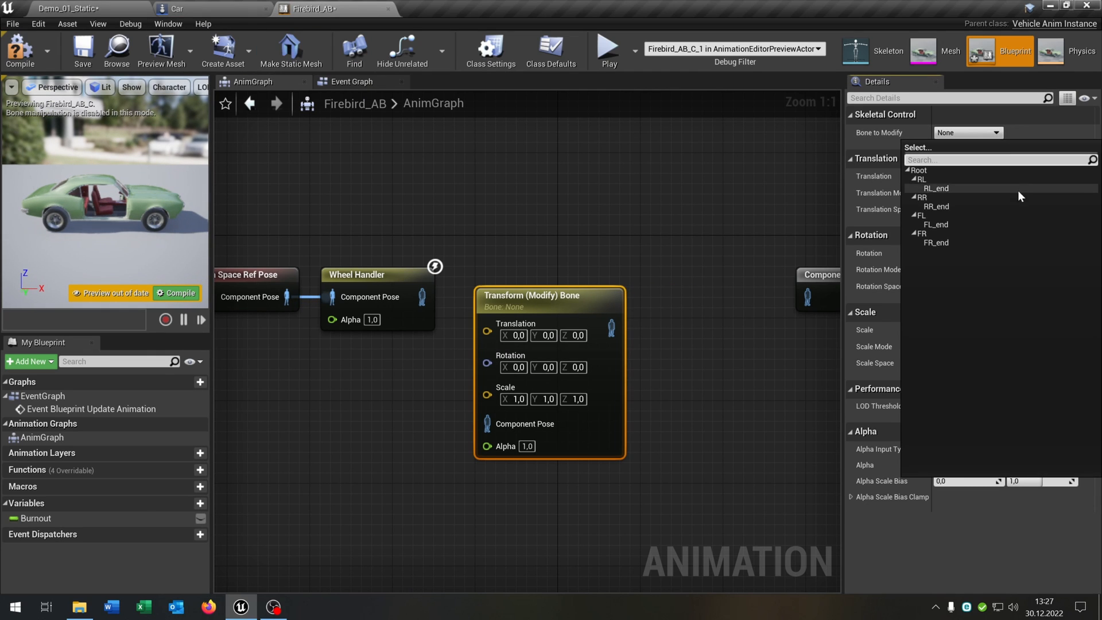
pyautogui.click(920, 178)
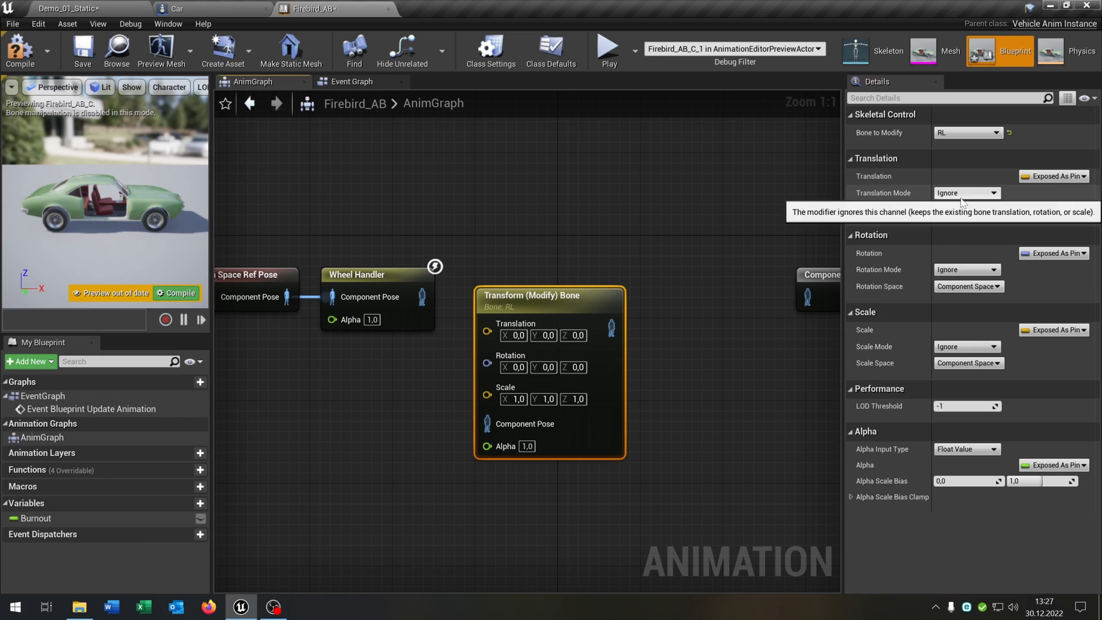
pyautogui.click(964, 269)
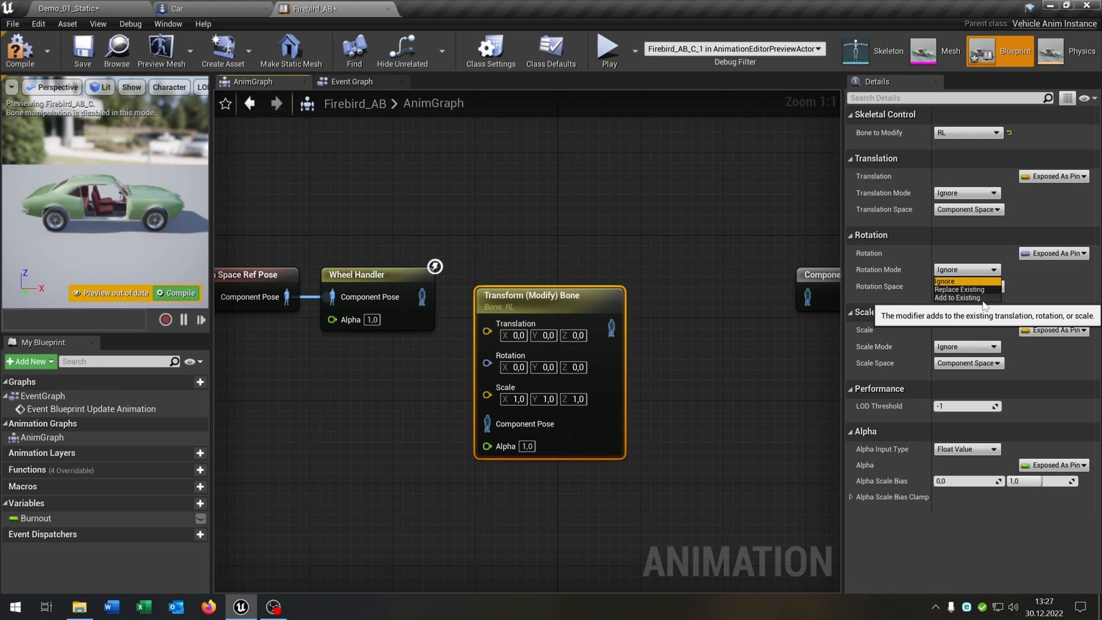
pyautogui.click(956, 297)
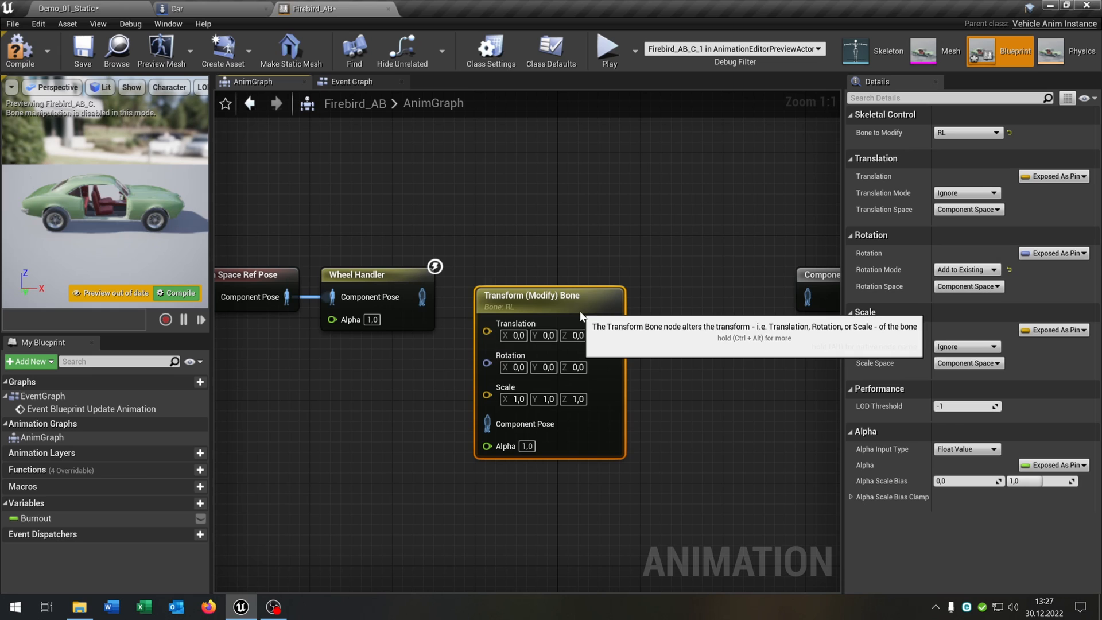
pyautogui.click(993, 132)
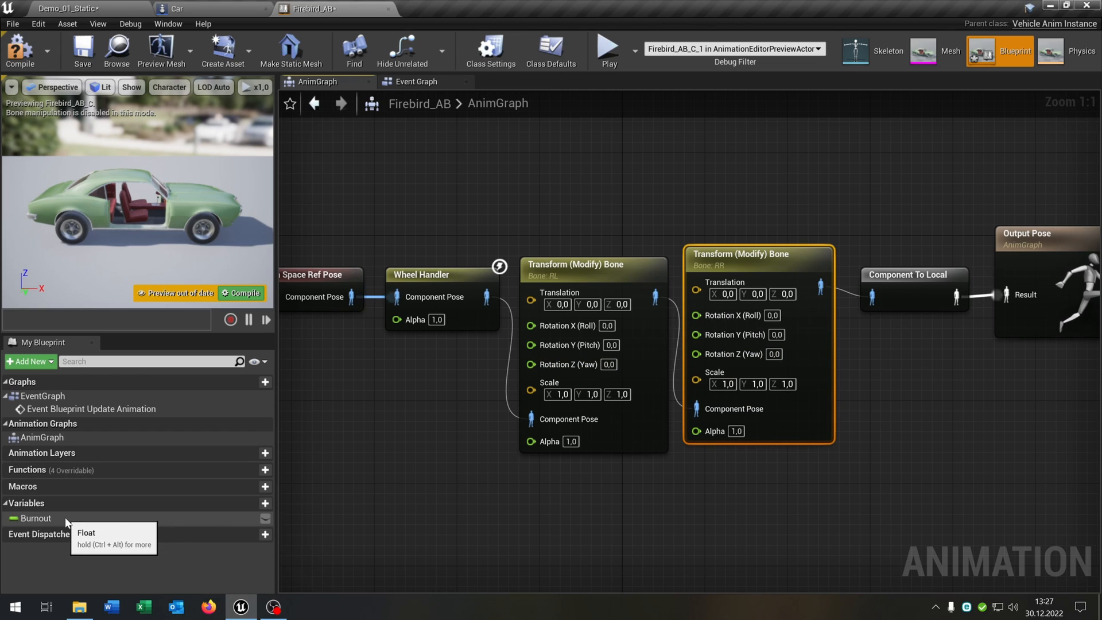
# Feed Burnout into both rear wheel pitch rotations, compile and save Firebird_AB, return to Car.
pyautogui.moveTo(35, 517); pyautogui.dragTo(437, 360)
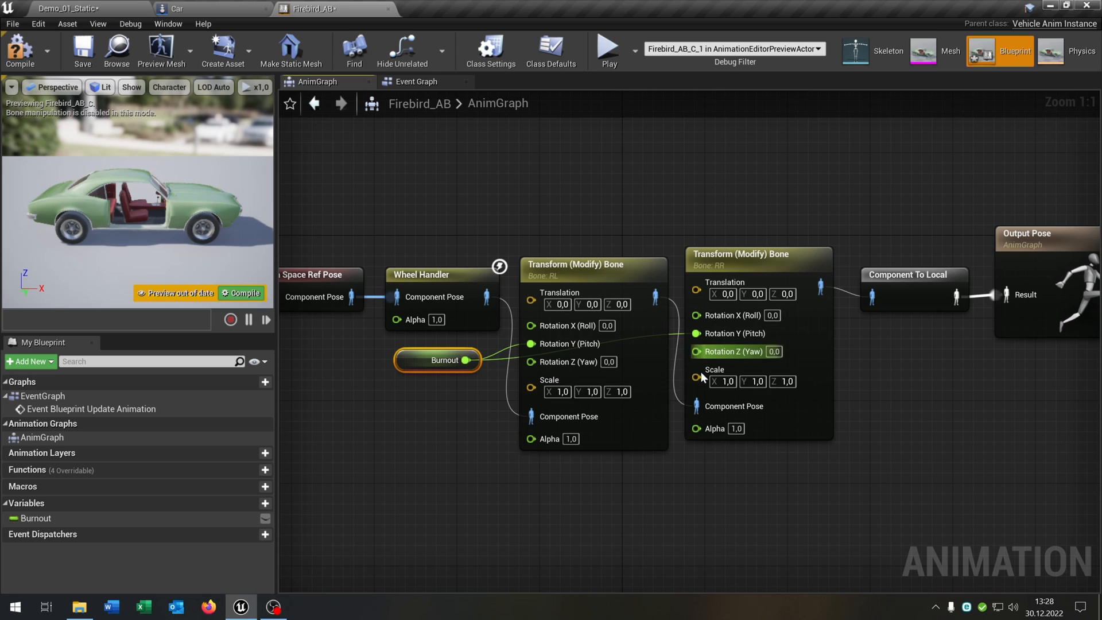
pyautogui.click(82, 51)
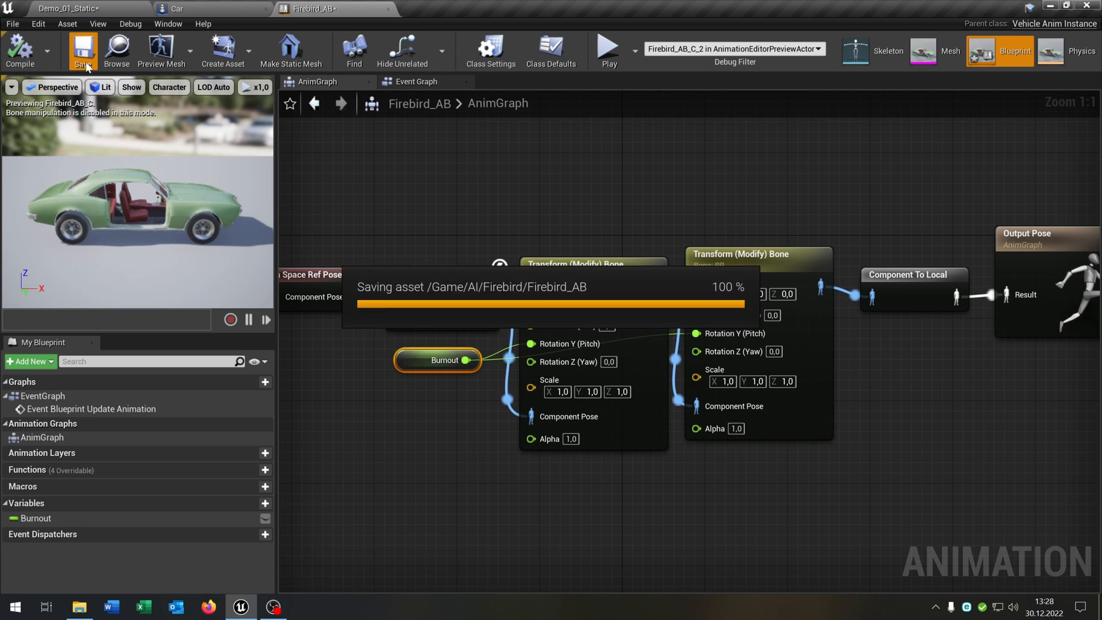
pyautogui.click(82, 50)
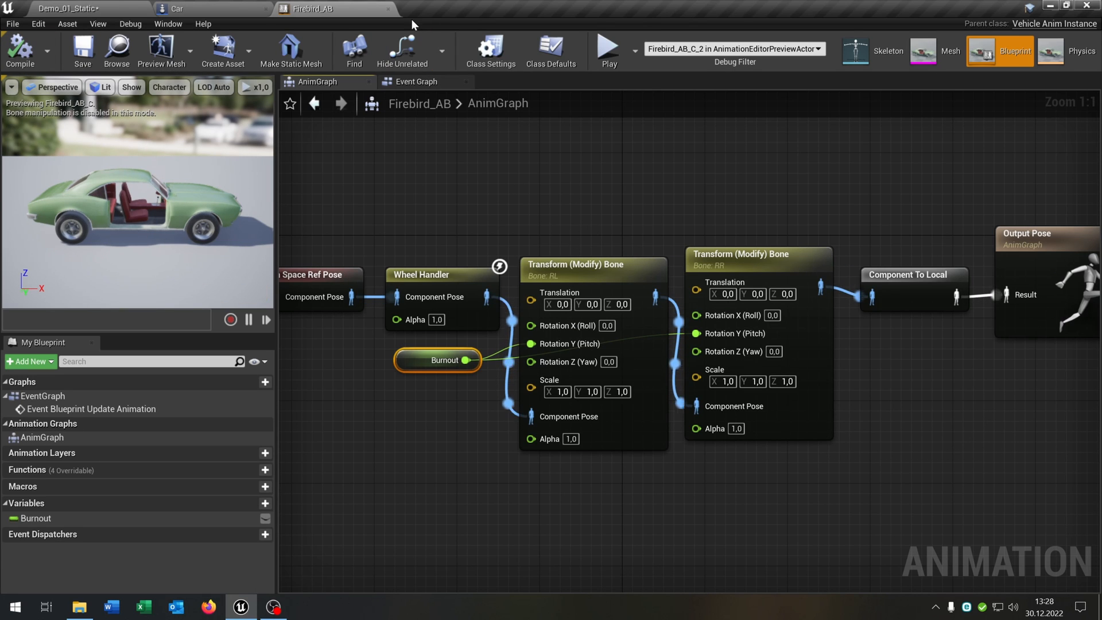
pyautogui.click(204, 9)
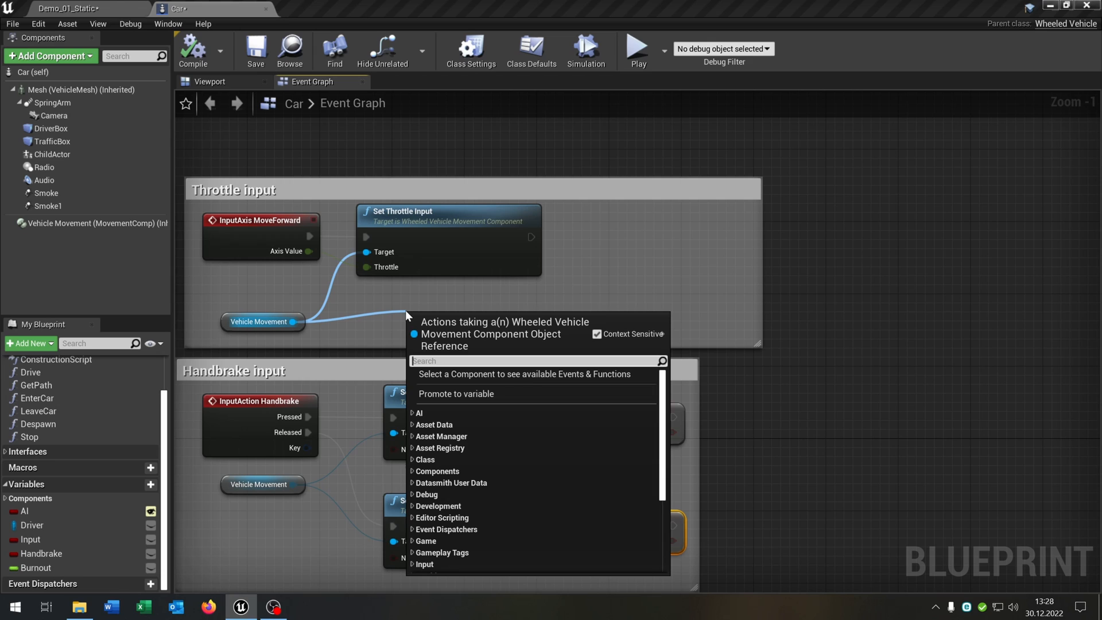
# Read the vehicle's forward speed and check it is below 10.
pyautogui.write('get')
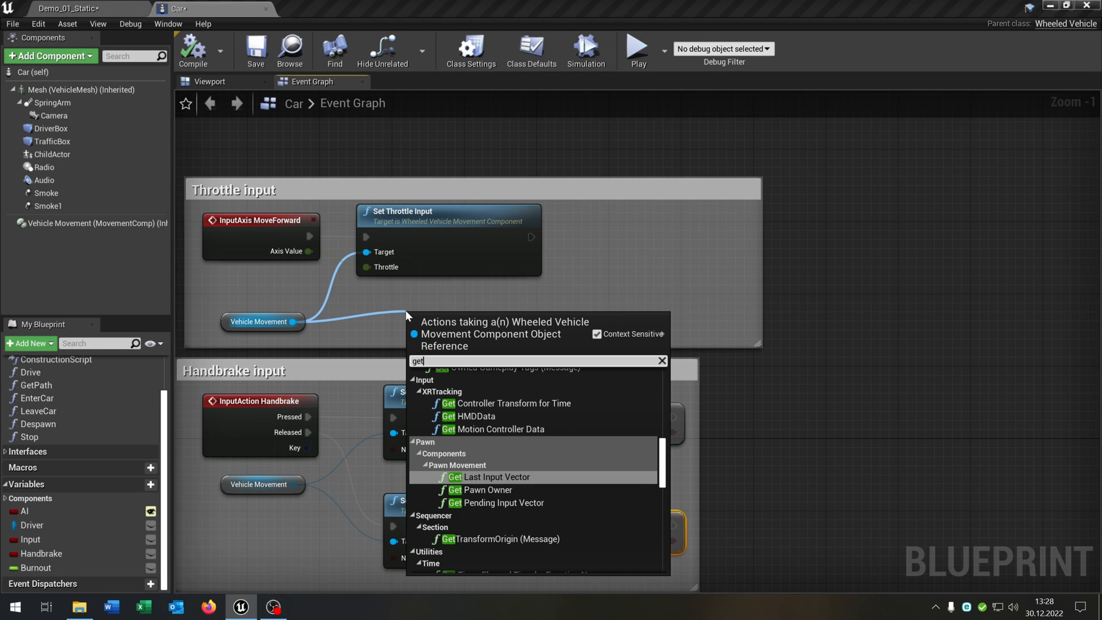
pyautogui.click(489, 476)
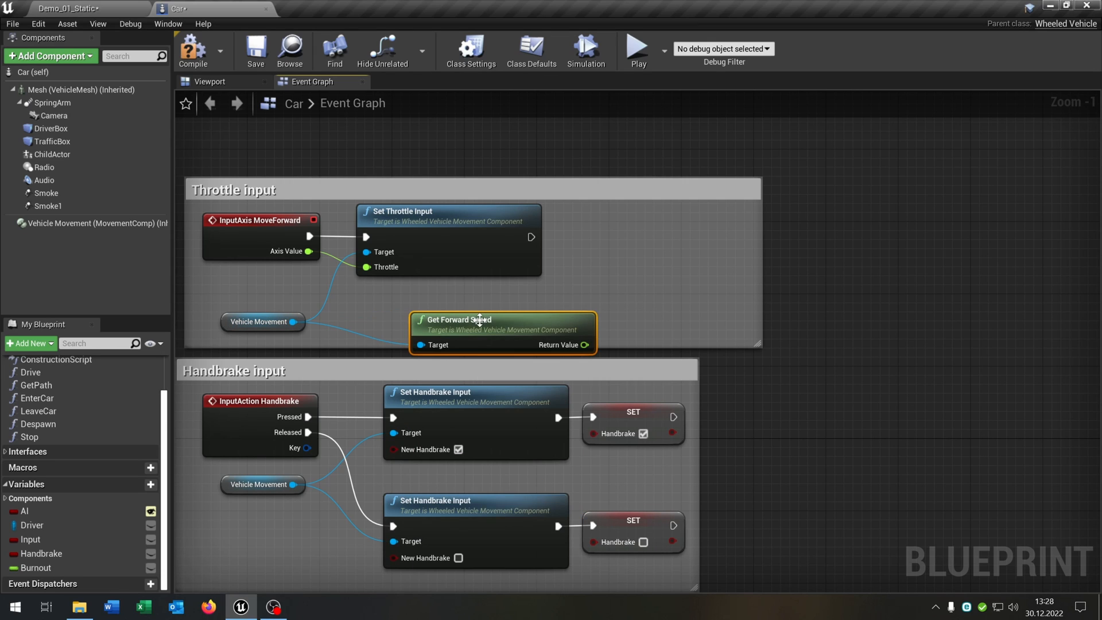
pyautogui.moveTo(584, 344); pyautogui.dragTo(594, 303)
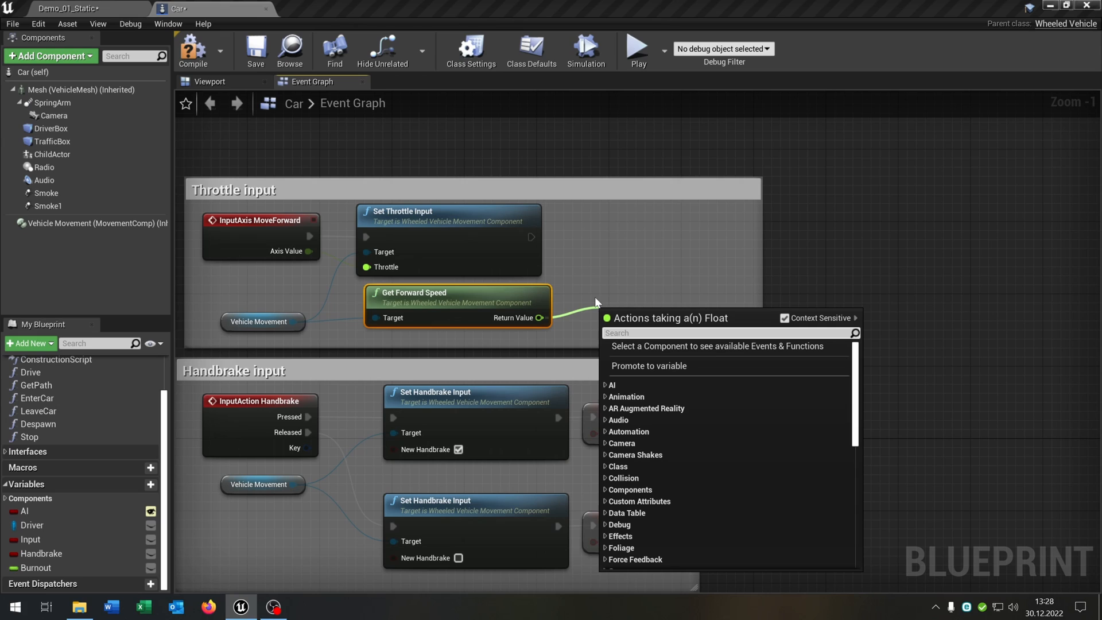
pyautogui.write('flo')
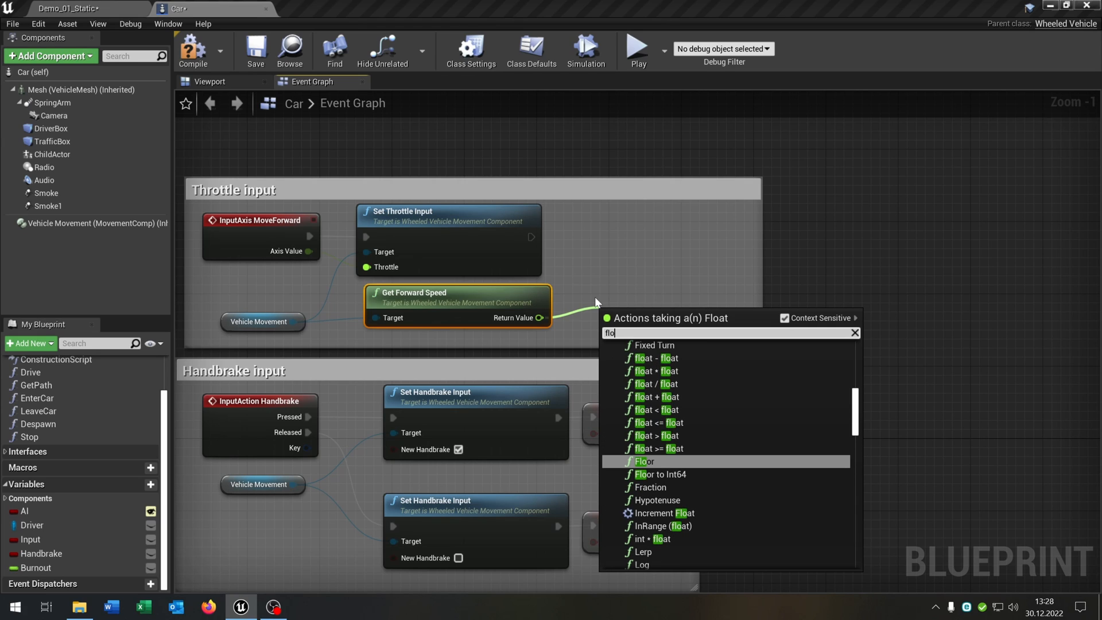
pyautogui.click(655, 409)
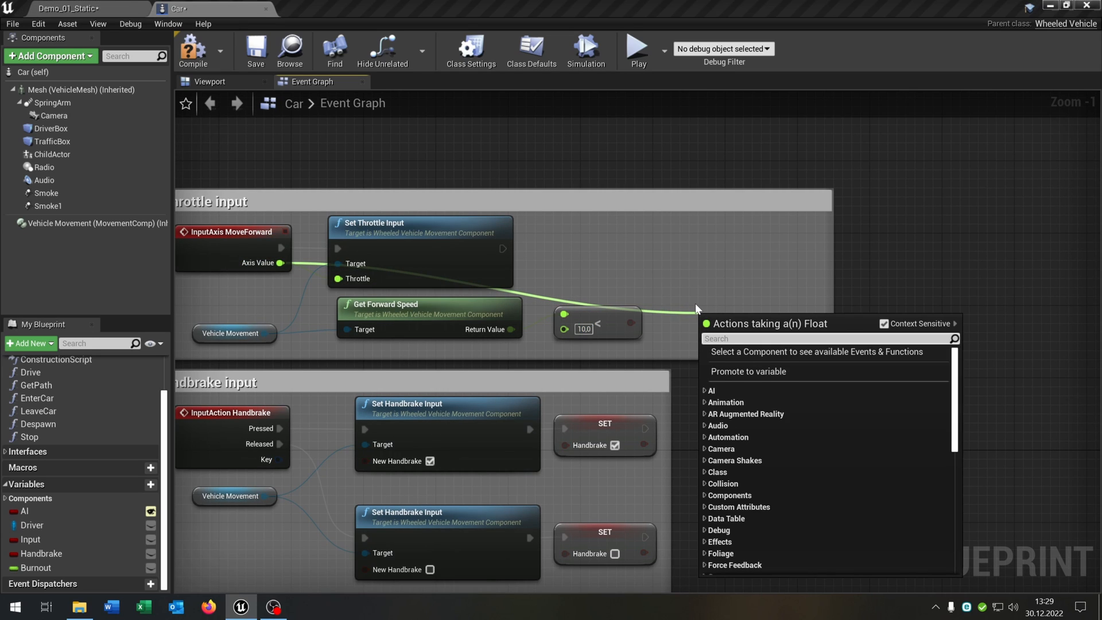
# Check the throttle axis value is above 0 and AND both checks with Handbrake.
pyautogui.write('floa')
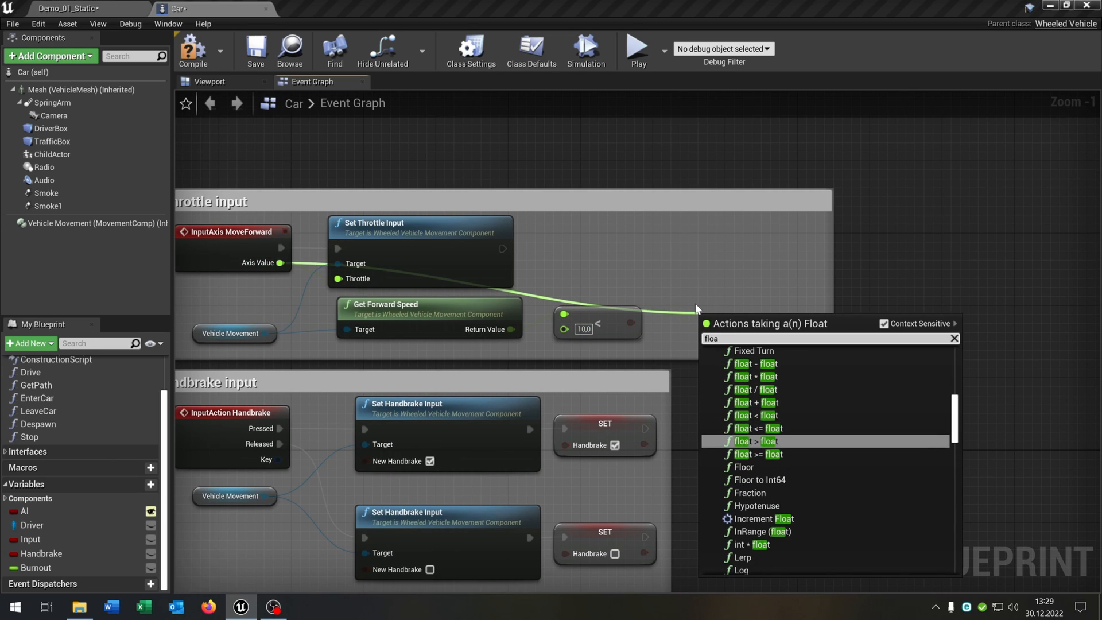
pyautogui.click(751, 440)
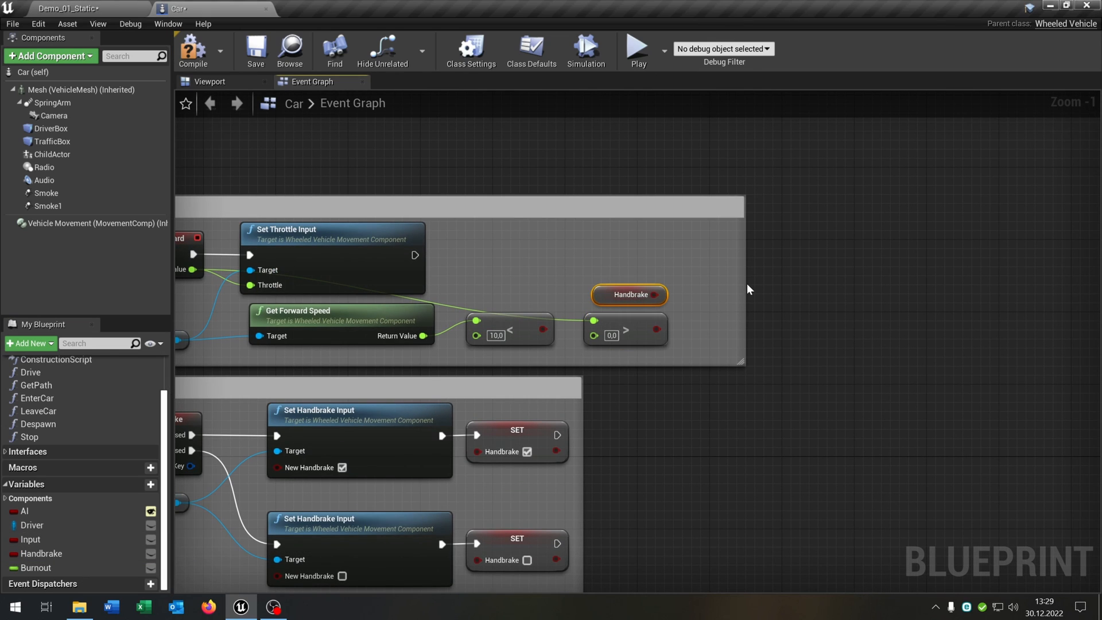
pyautogui.moveTo(664, 295); pyautogui.dragTo(720, 312)
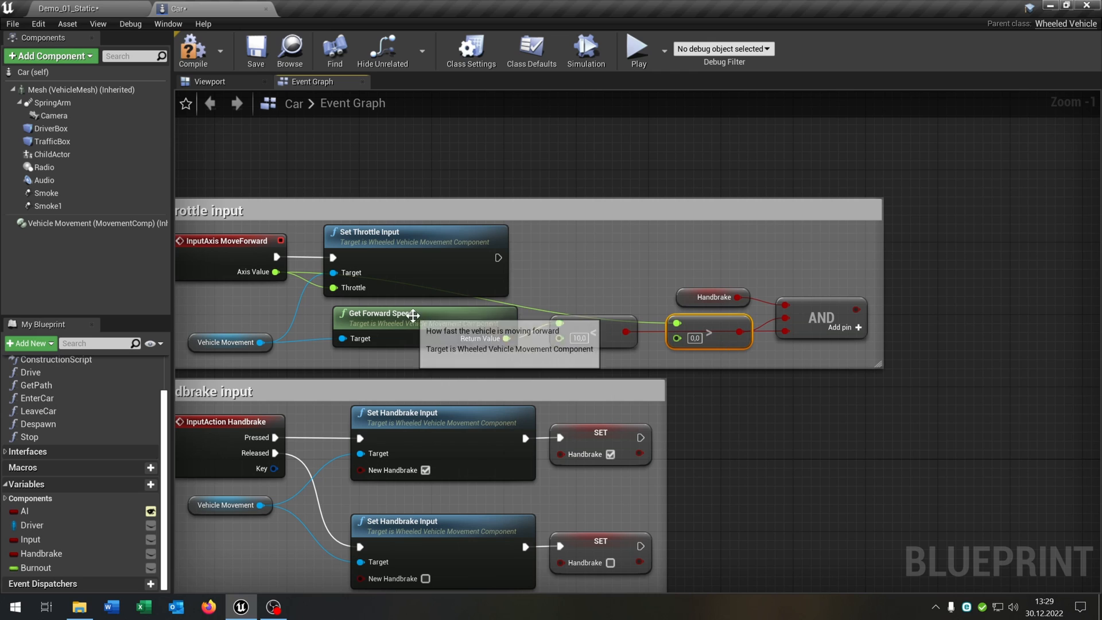
pyautogui.click(380, 313)
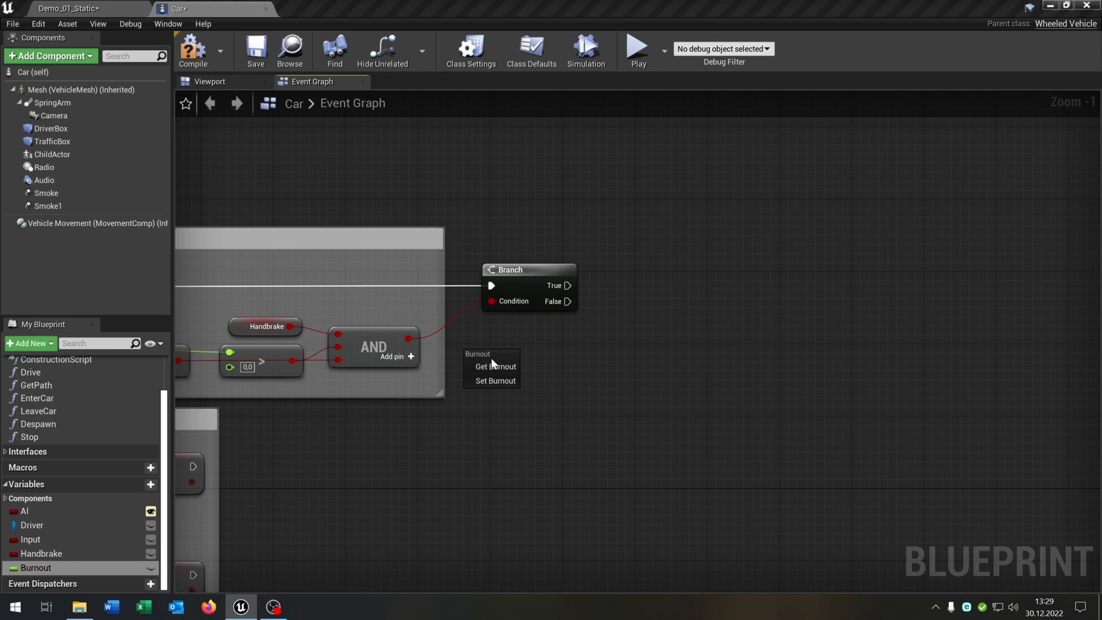
# On True set Burnout to Burnout minus 10, then compare the result against -360.
pyautogui.click(495, 366)
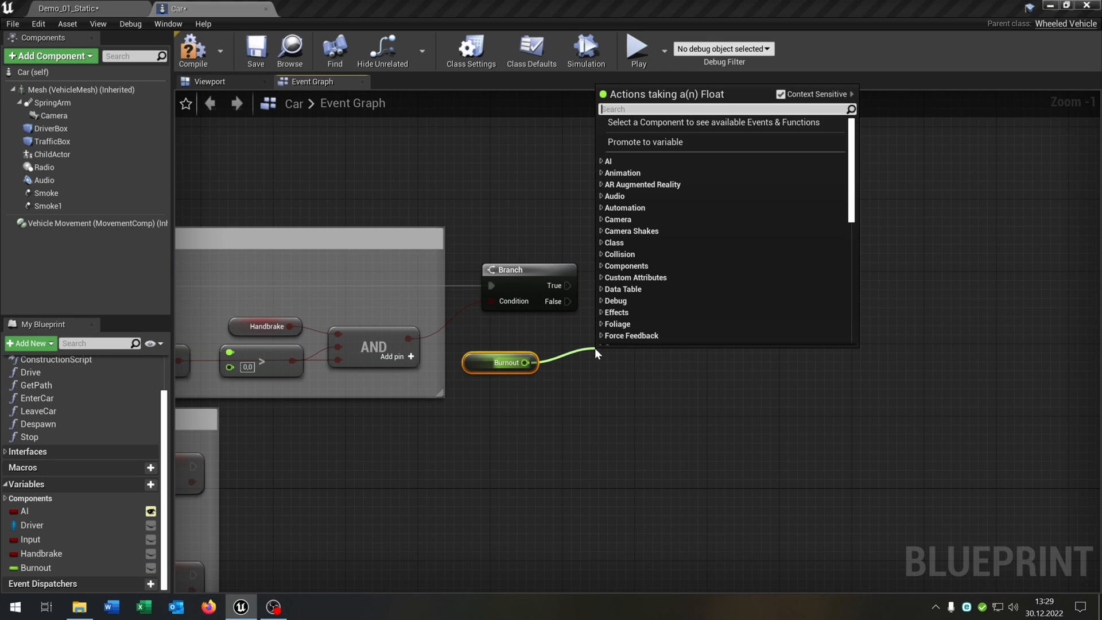
pyautogui.write('floa')
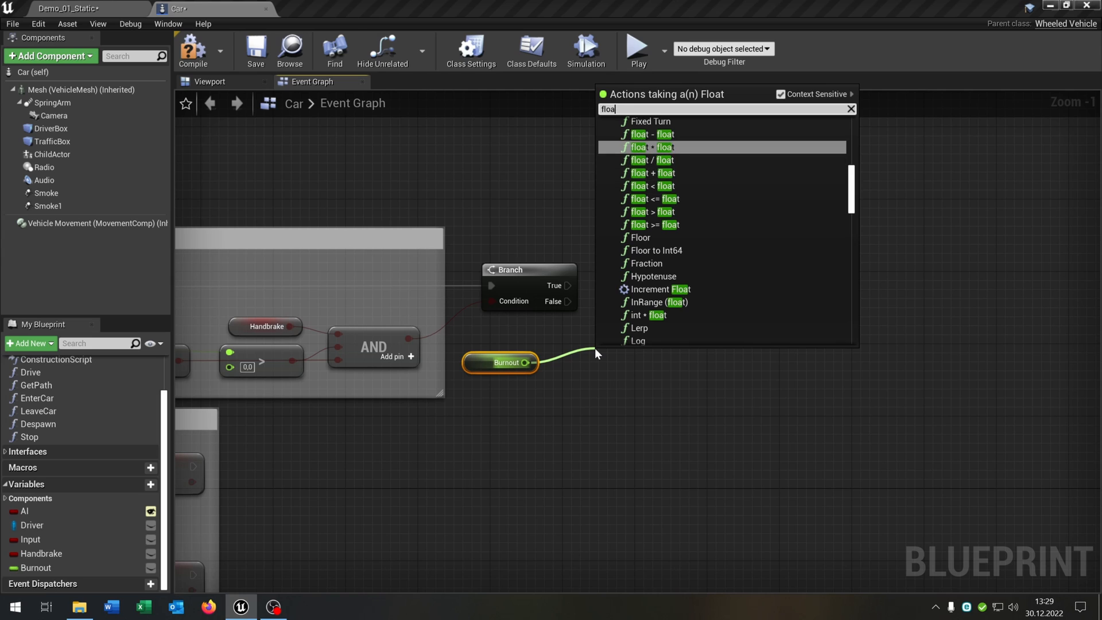
pyautogui.click(651, 134)
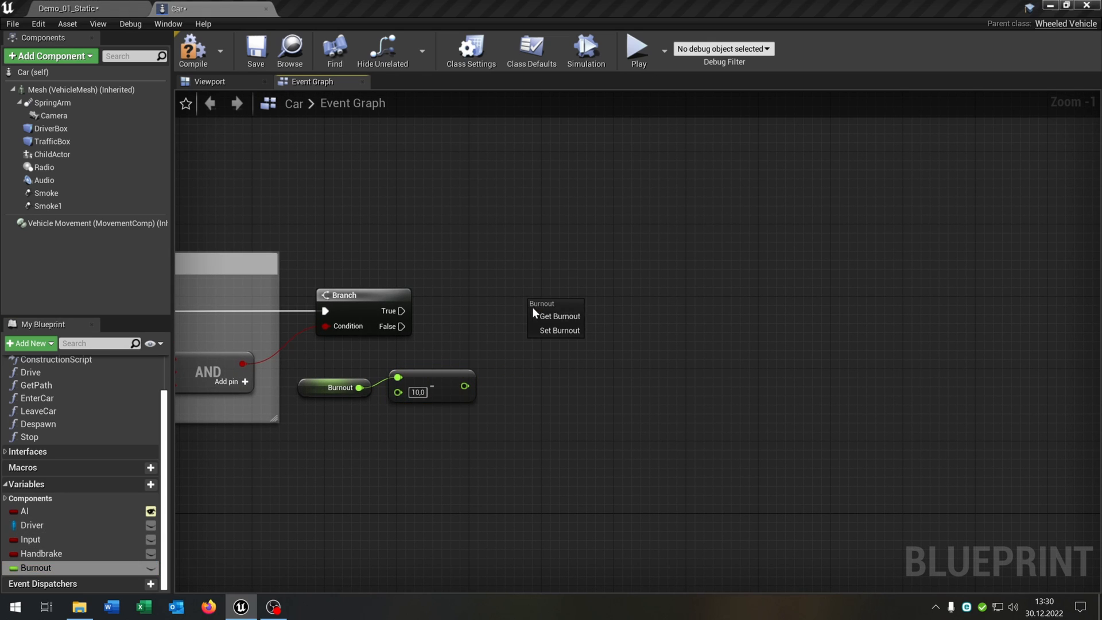
pyautogui.click(557, 331)
pyautogui.write('floa')
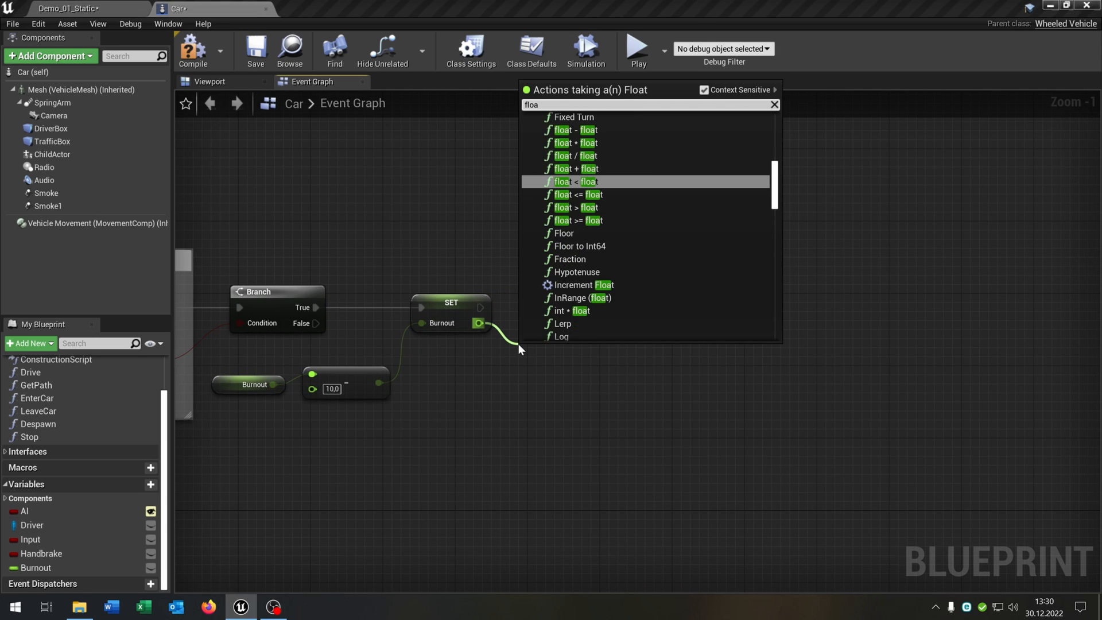
pyautogui.click(574, 181)
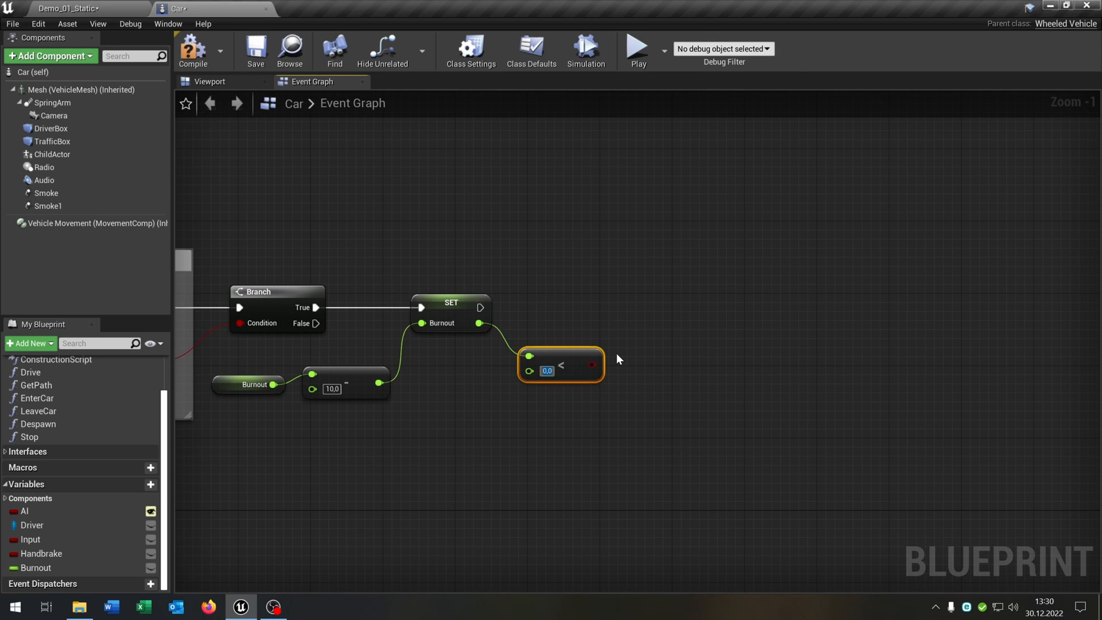
pyautogui.write('-360,0')
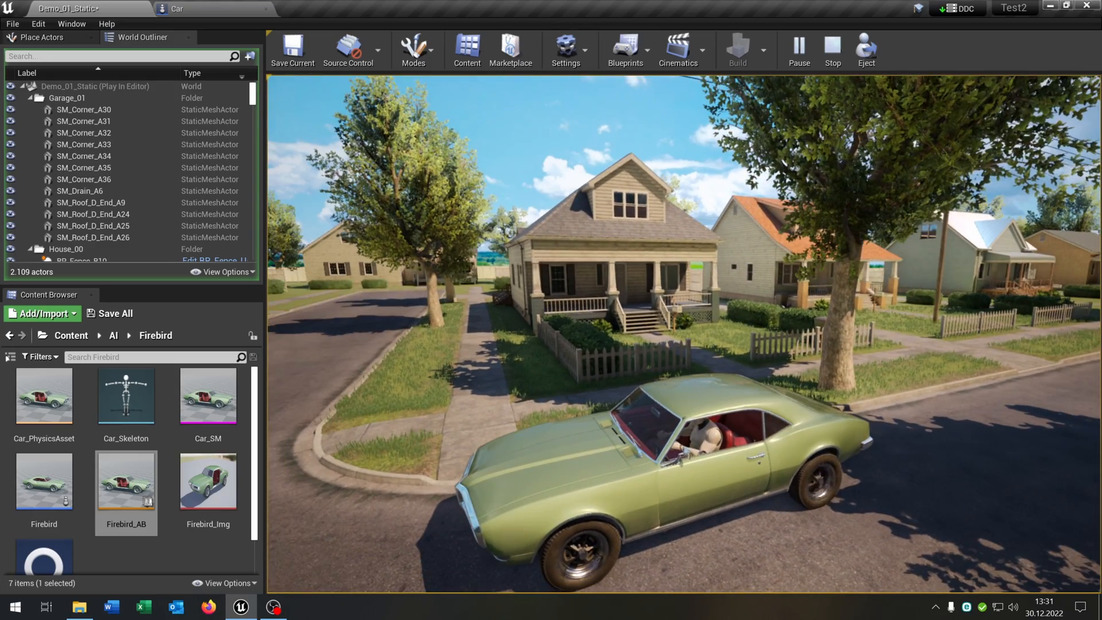
# Stop the play-in-editor test of the car in the street level.
pyautogui.click(832, 50)
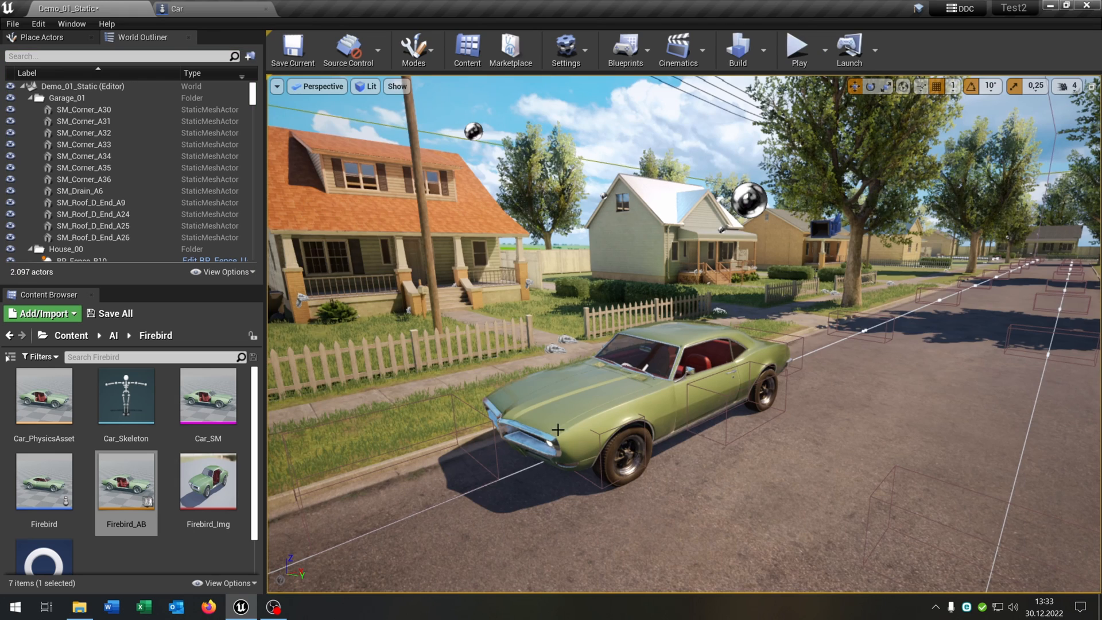
pyautogui.moveTo(796, 397)
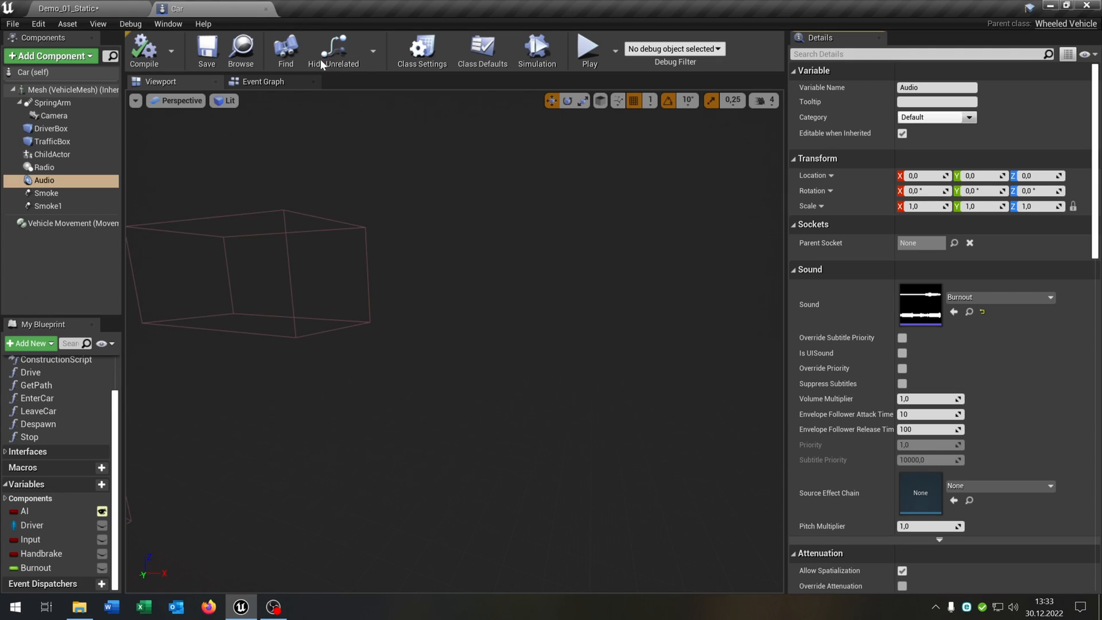
pyautogui.moveTo(43, 180)
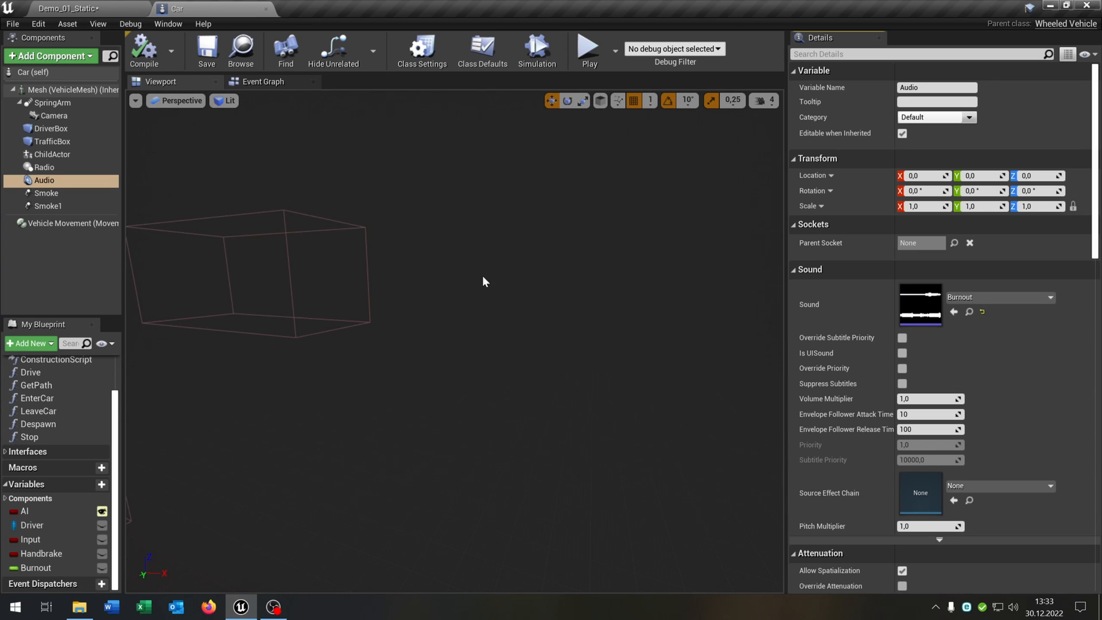
# Review Smoke1 and Audio components with Burnout audio not auto-activating, then clear the filter.
pyautogui.click(47, 206)
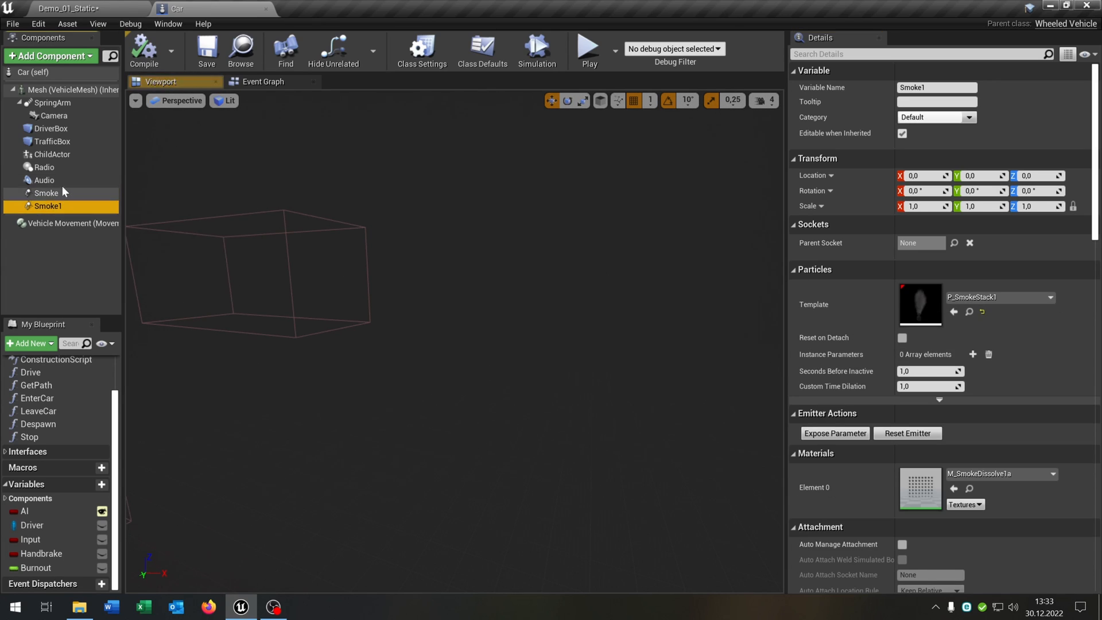
pyautogui.click(43, 179)
pyautogui.write('auto')
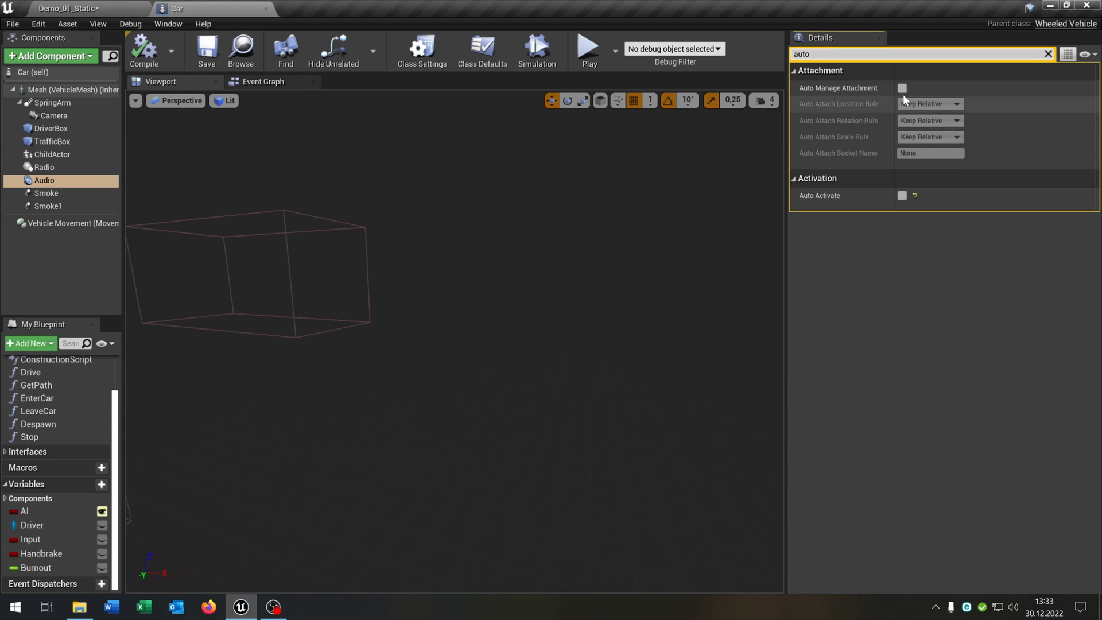
pyautogui.click(1048, 54)
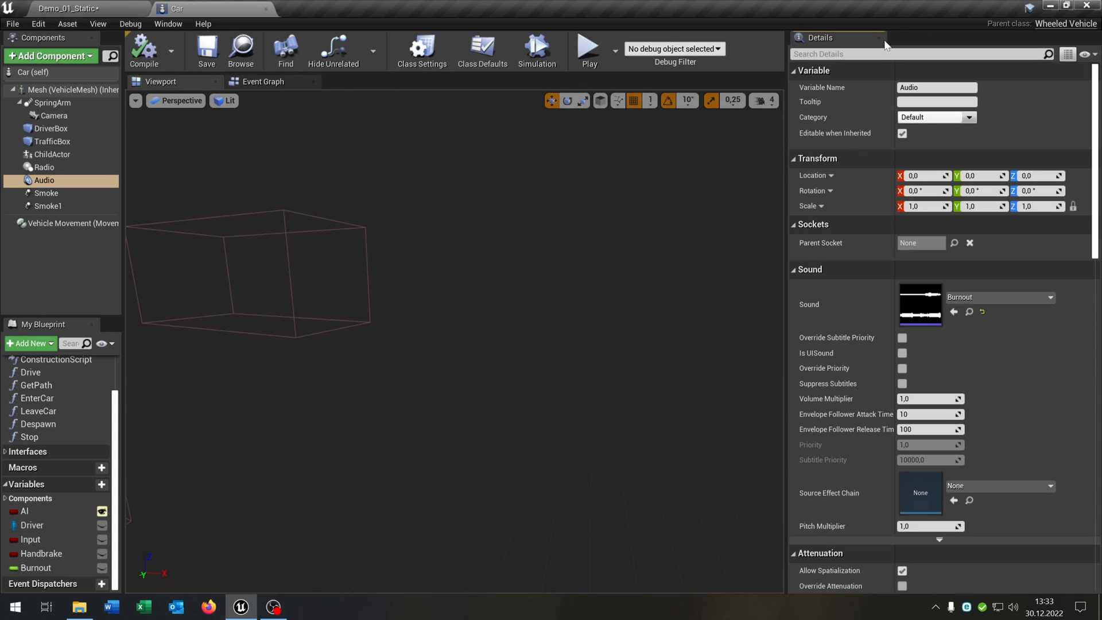
pyautogui.click(263, 82)
pyautogui.write('set ac')
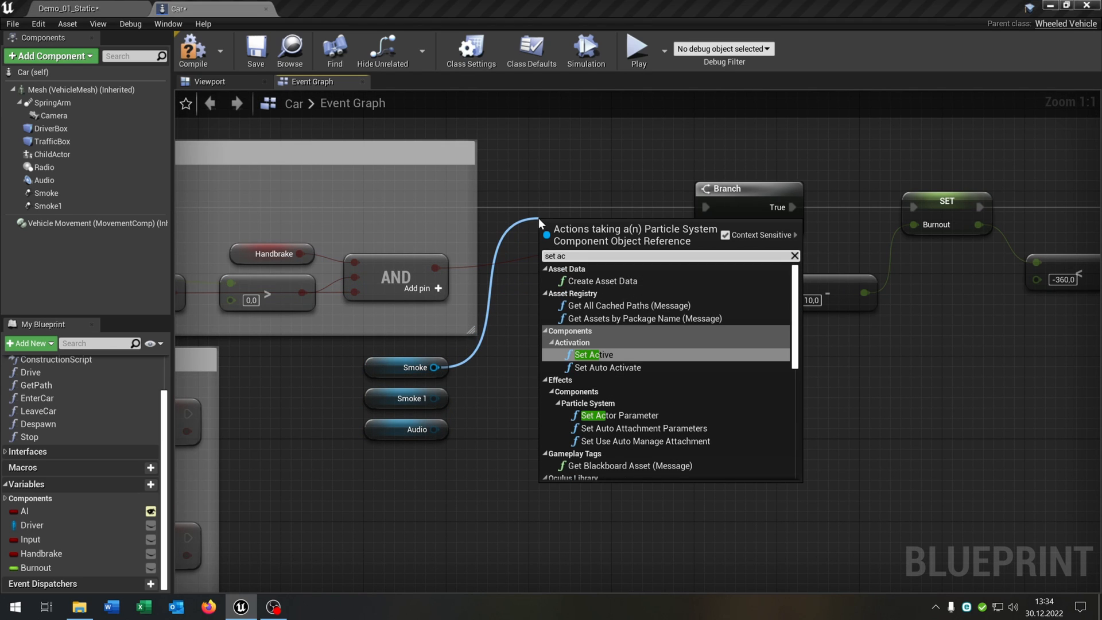
# Insert a Set Active node targeting Smoke before the burnout Branch.
pyautogui.click(592, 354)
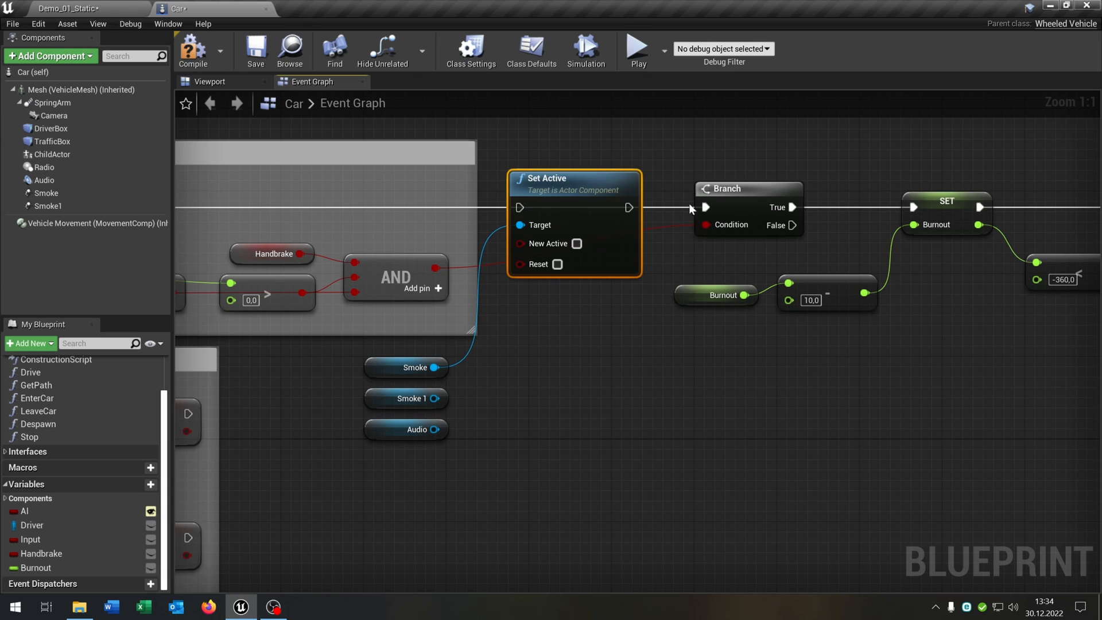